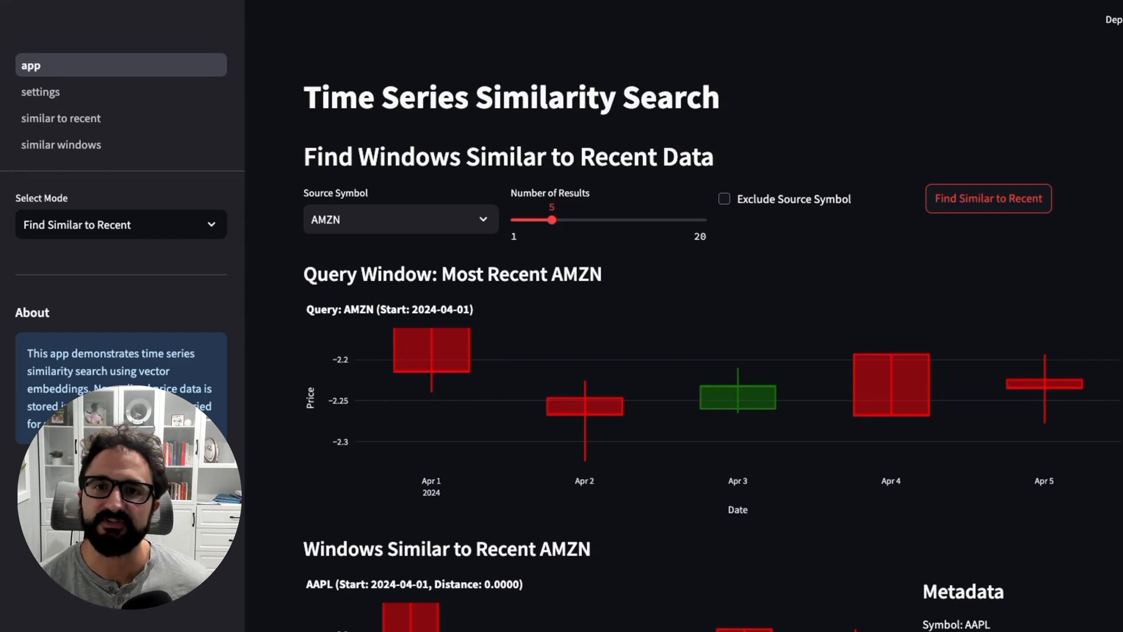
Browse the market_data tables and start typing the fetch symbols list (APPL,) in the terminal
scroll("down", 3)
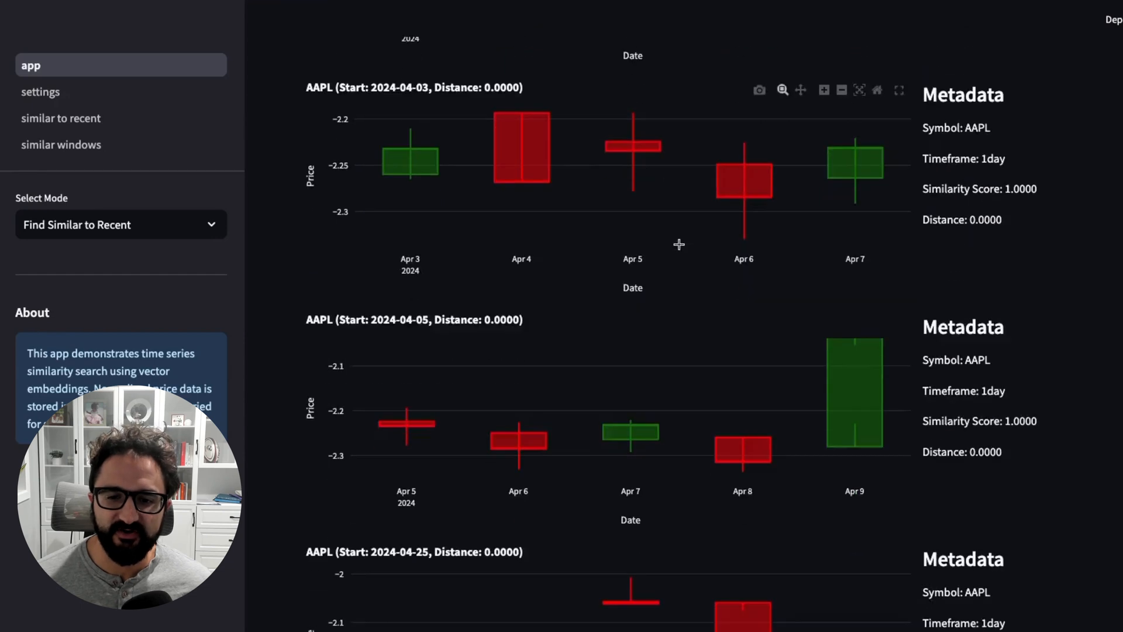
scroll("down", 3)
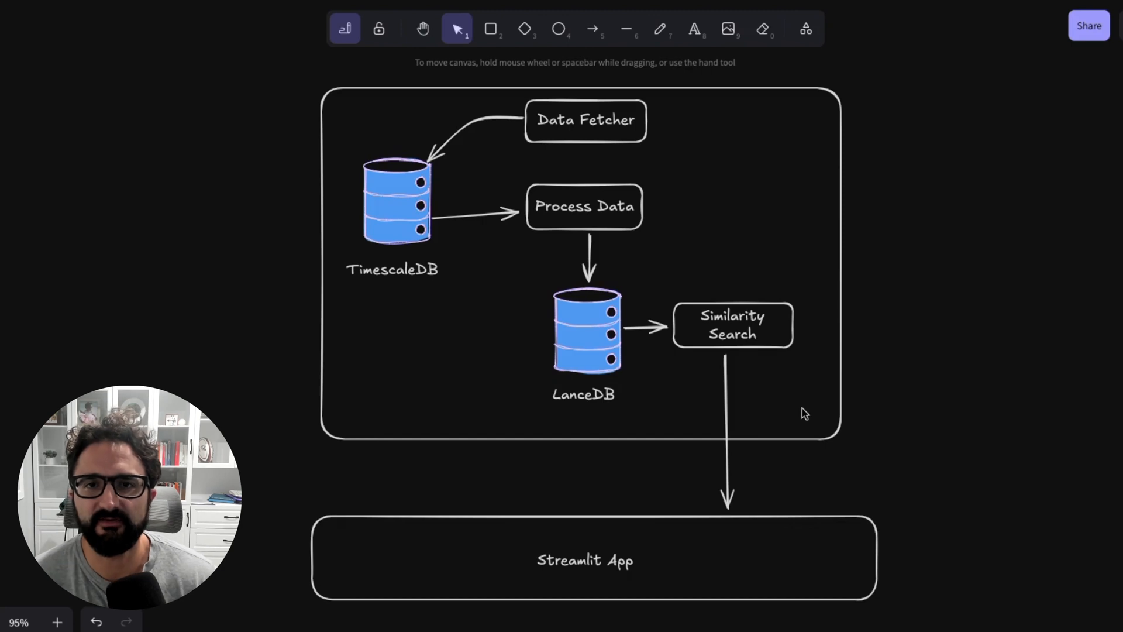
mouse_move(920, 267)
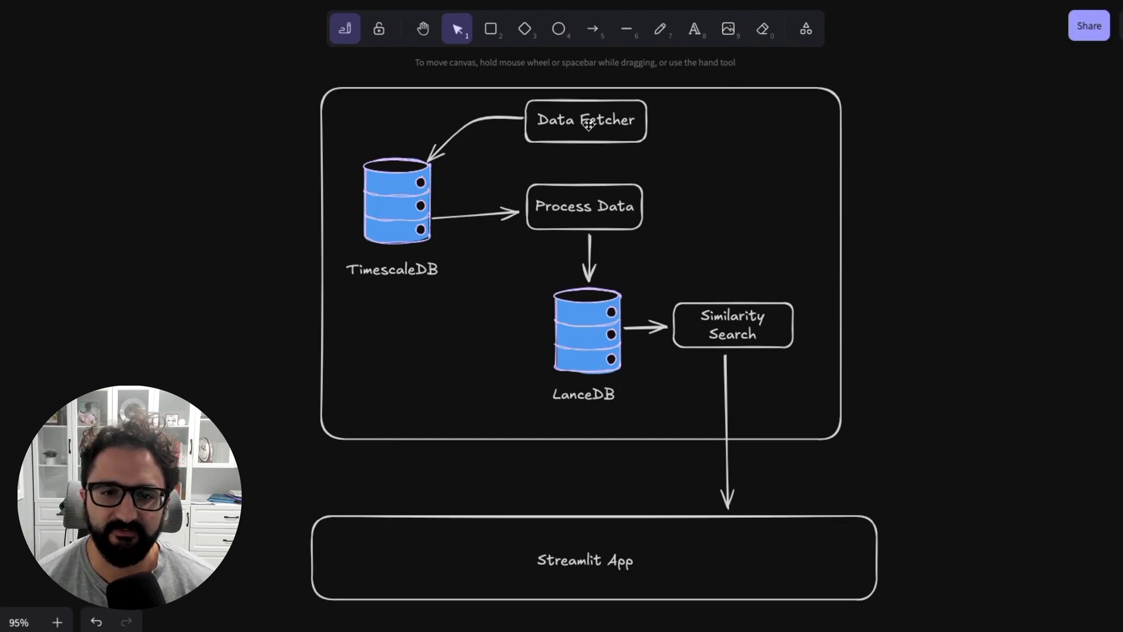
mouse_move(497, 122)
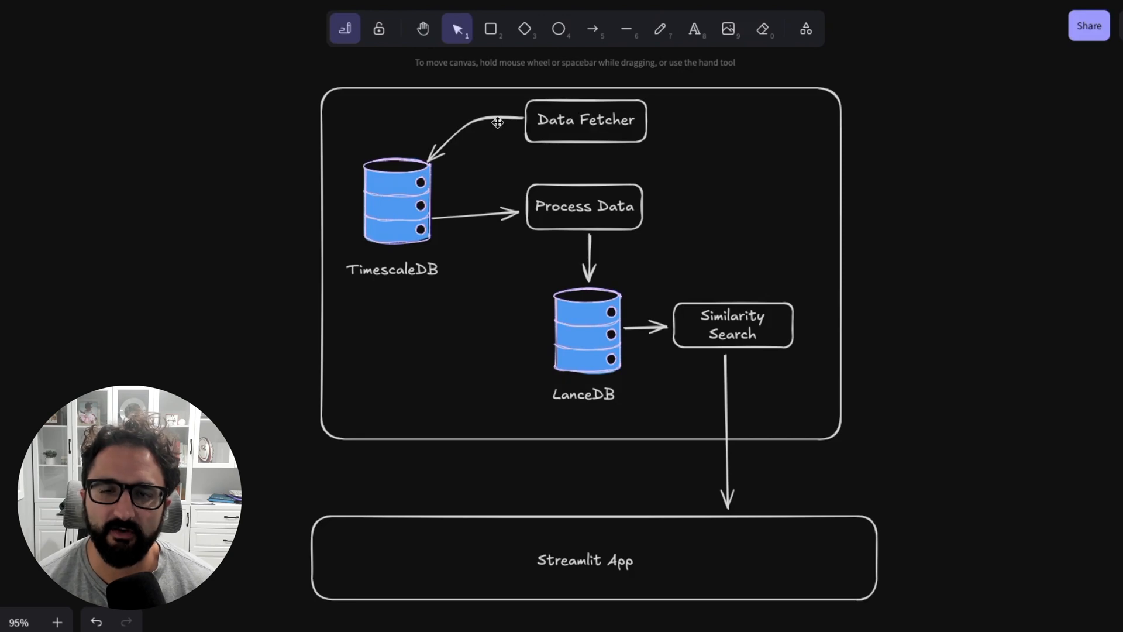
mouse_move(583, 165)
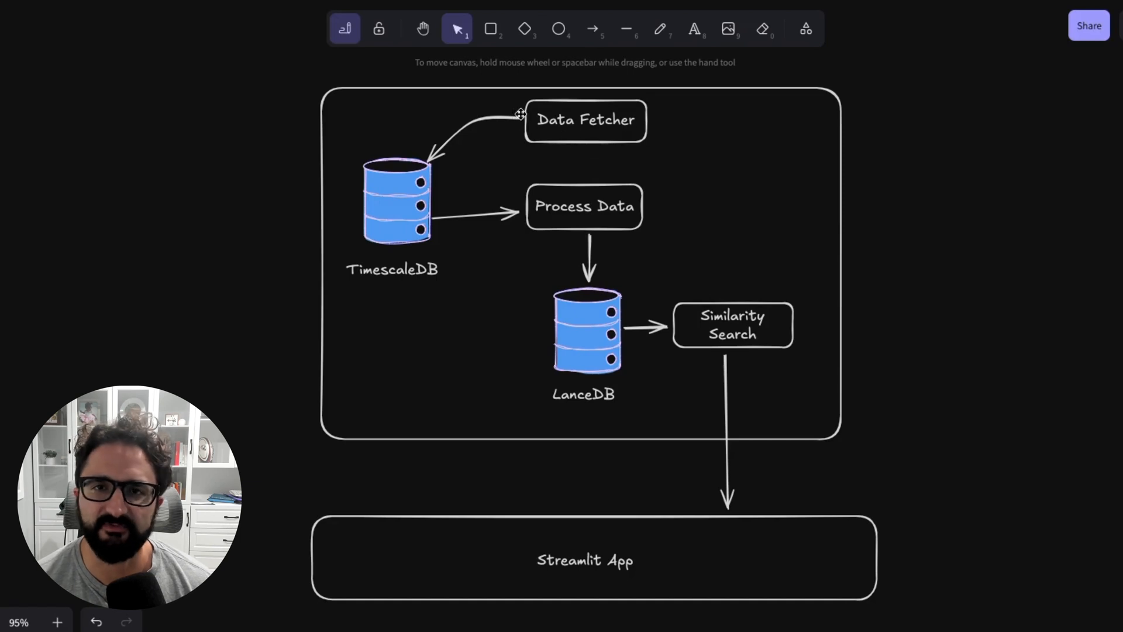
mouse_move(385, 205)
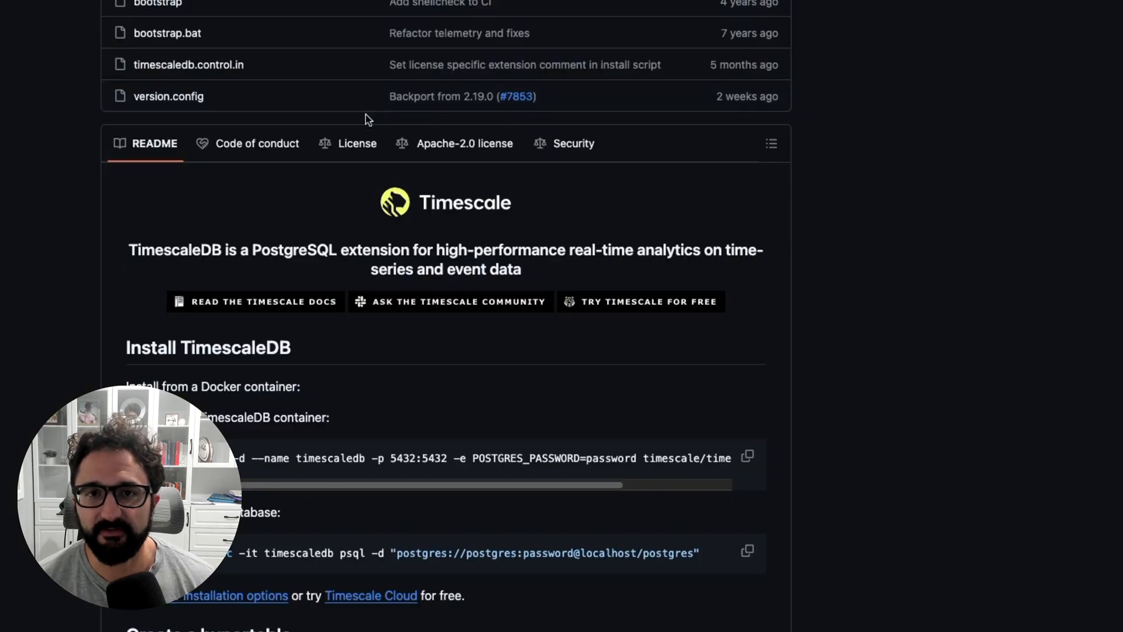
mouse_move(361, 113)
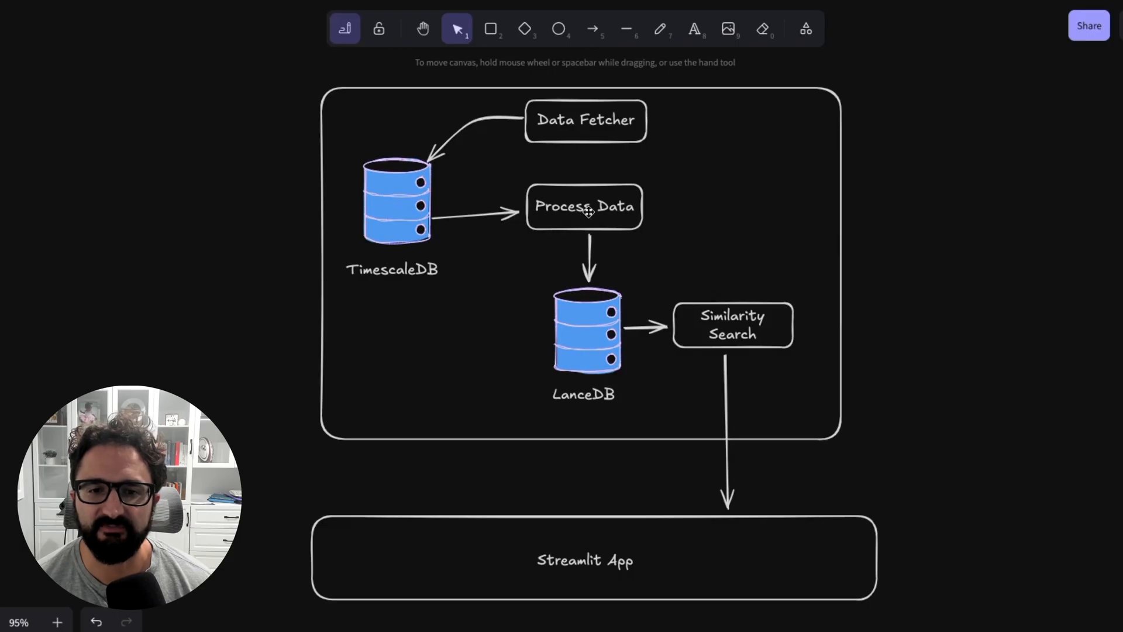
mouse_move(610, 213)
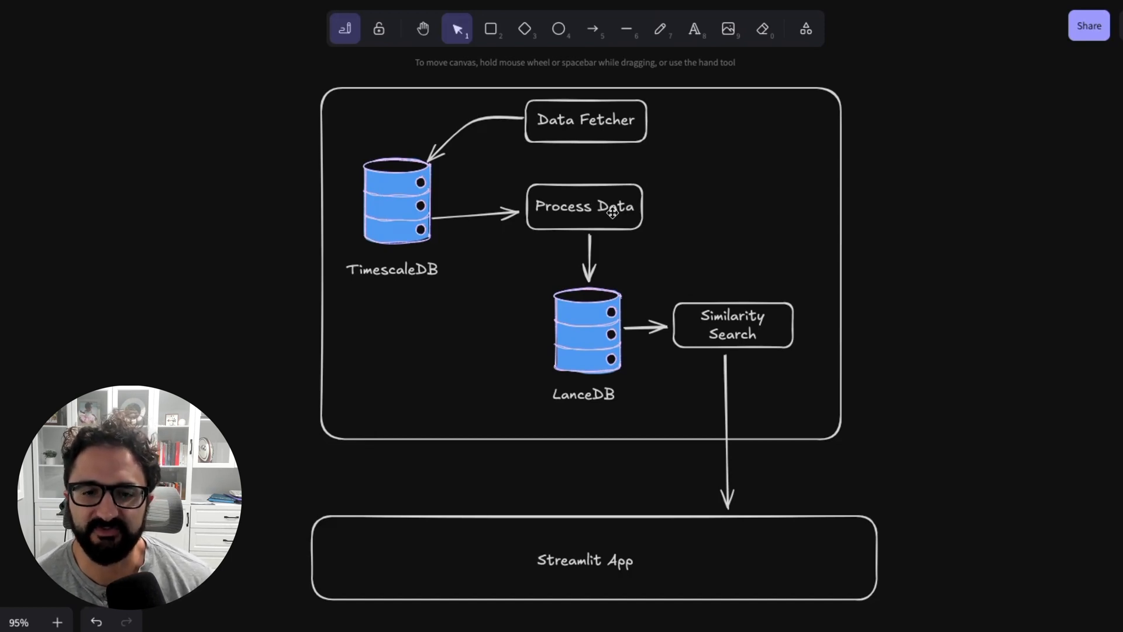
mouse_move(579, 345)
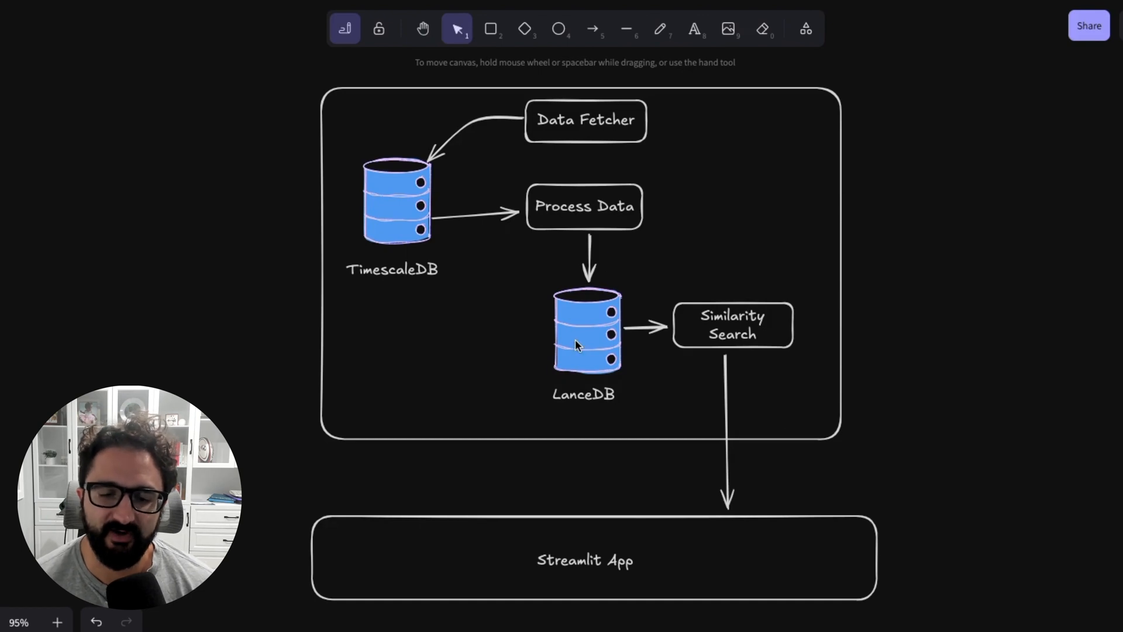
mouse_move(489, 227)
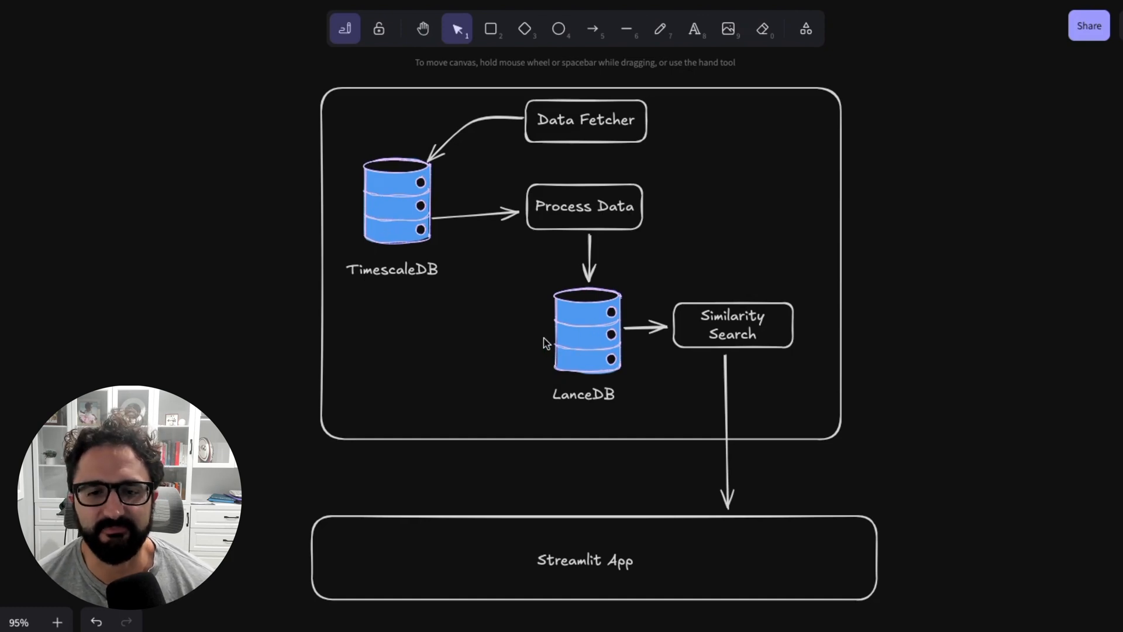
mouse_move(578, 355)
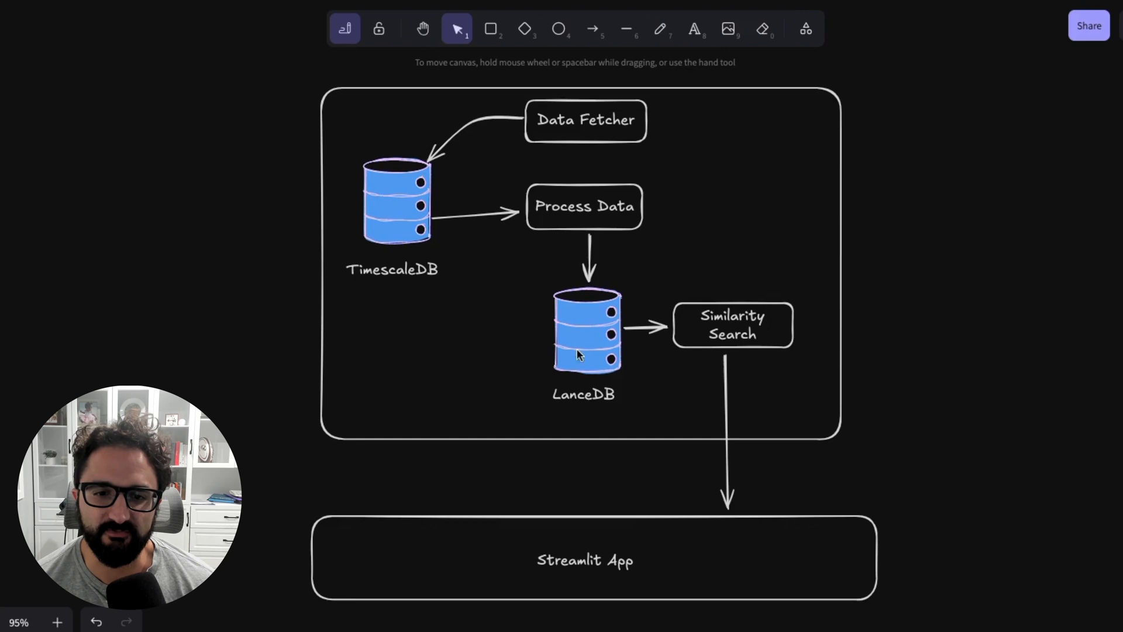
mouse_move(565, 223)
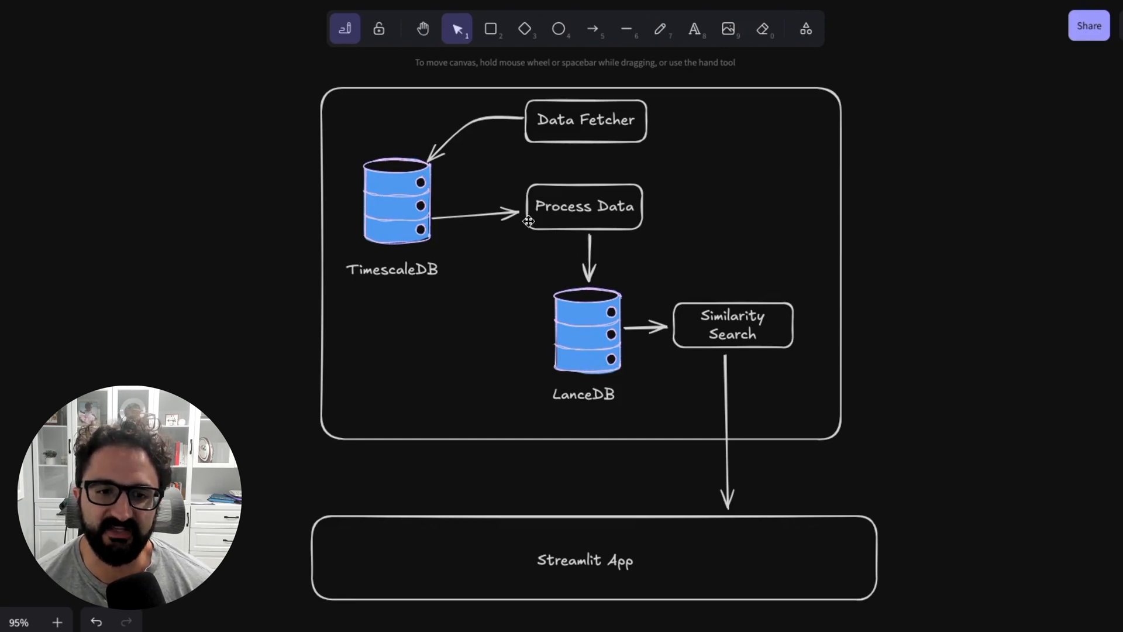
mouse_move(593, 238)
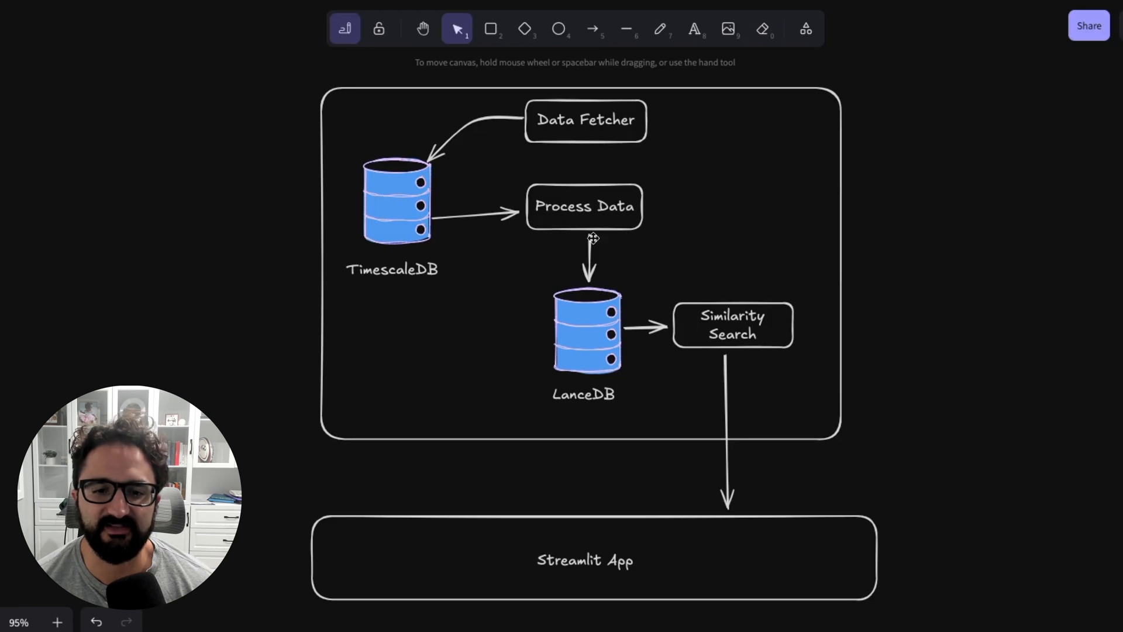
mouse_move(562, 331)
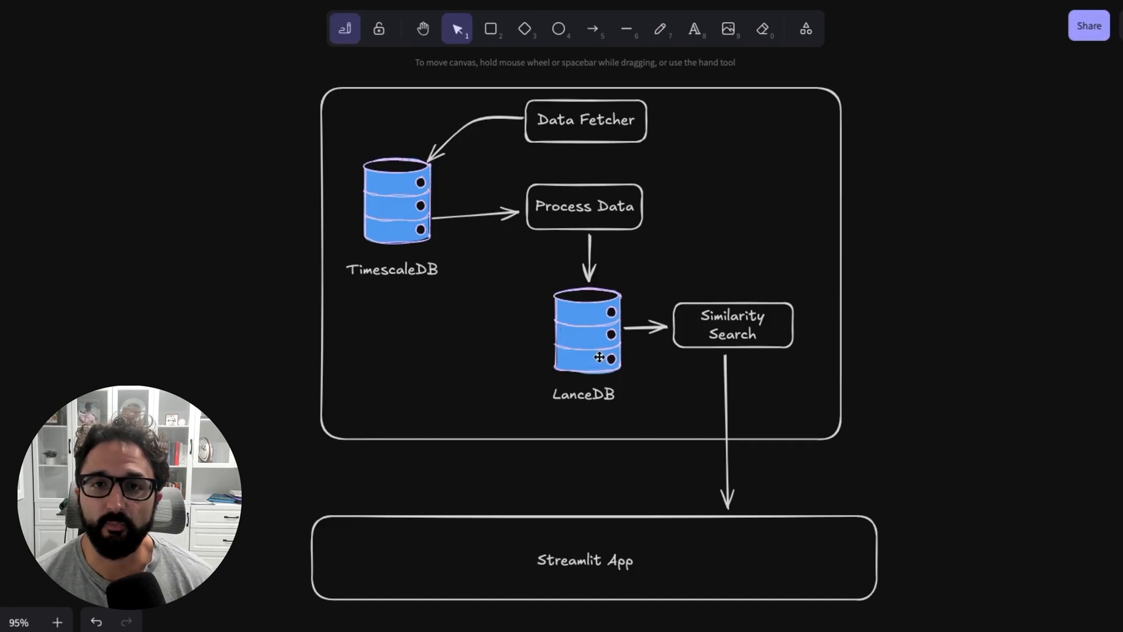
mouse_move(712, 368)
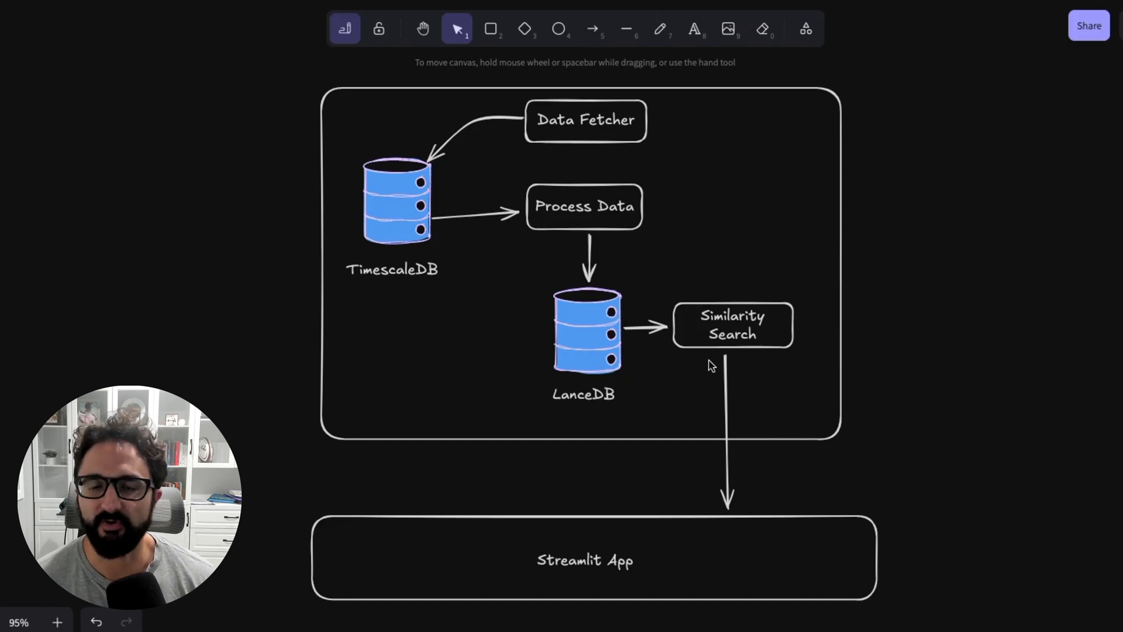
mouse_move(780, 374)
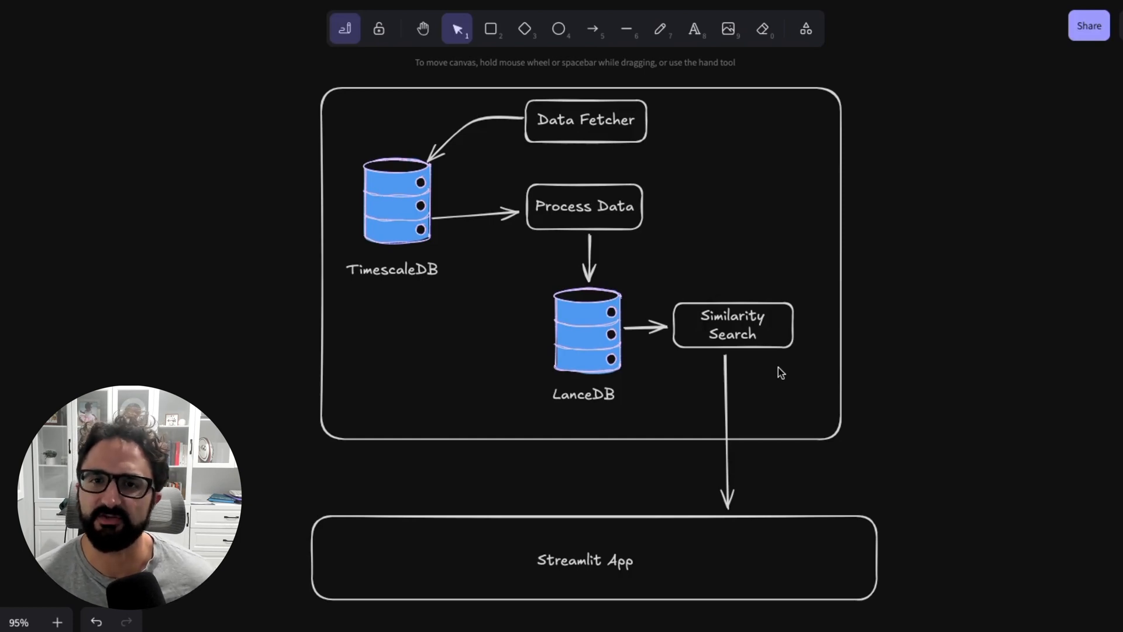
mouse_move(750, 348)
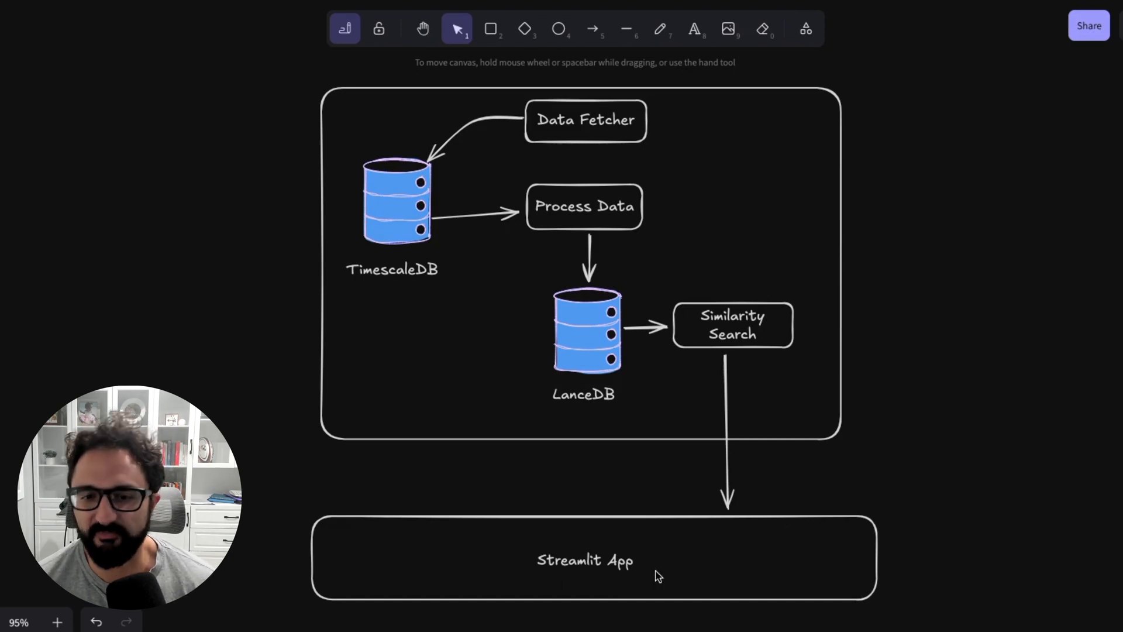
mouse_move(669, 341)
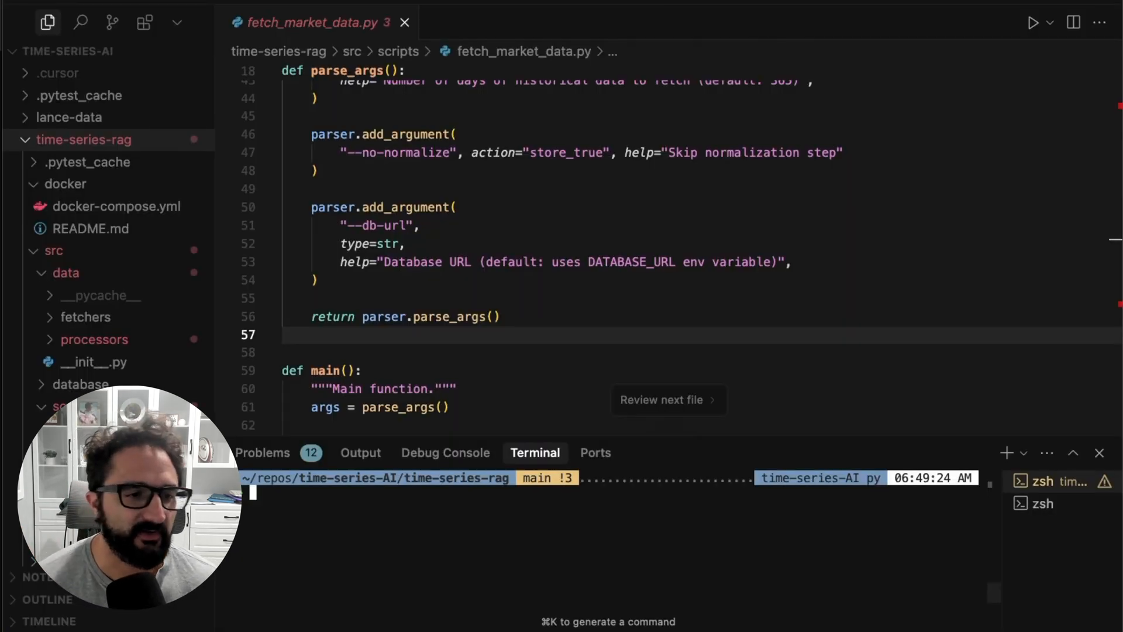
left_click(118, 207)
type("python src/scripts/fetch_market_data.py --symbols NVDA,META,AMZN,GOOG")
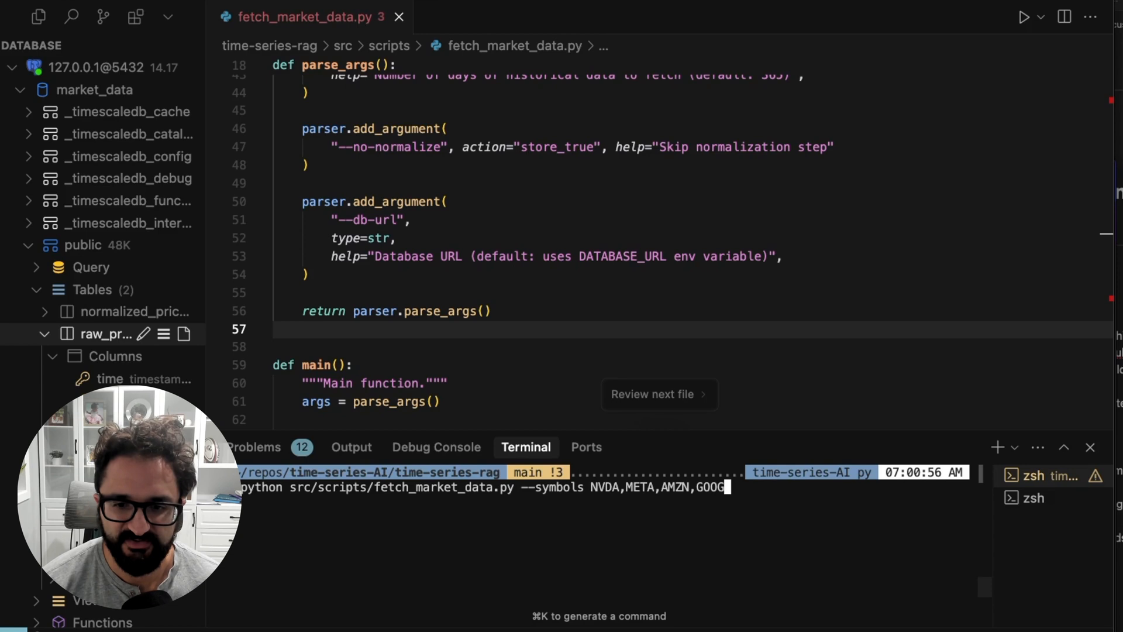
type("APPL,")
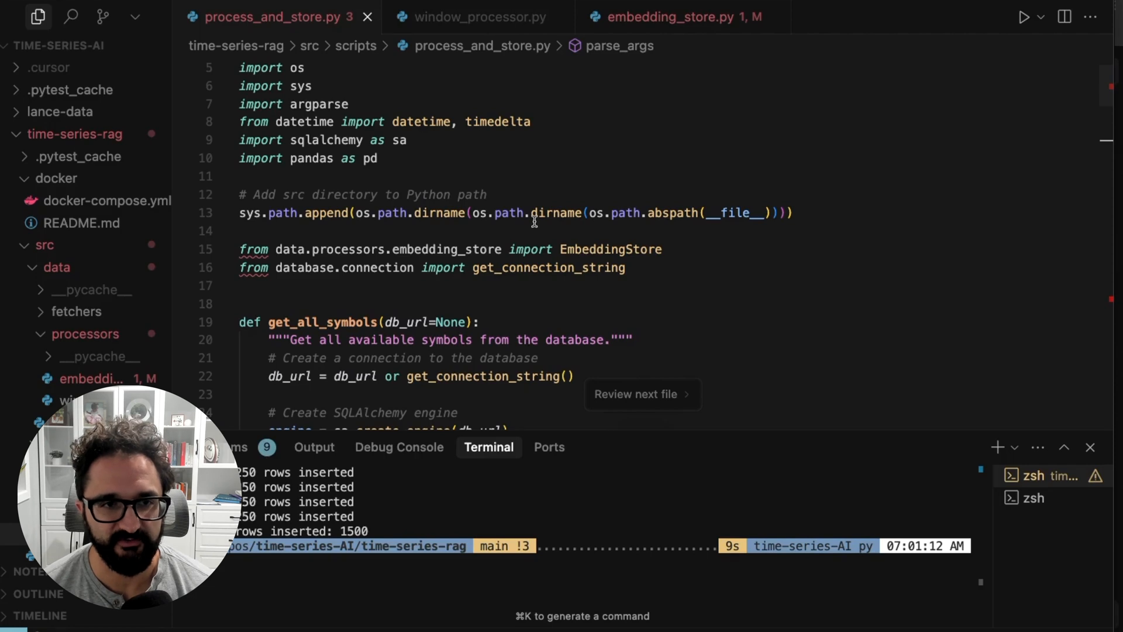
mouse_move(563, 213)
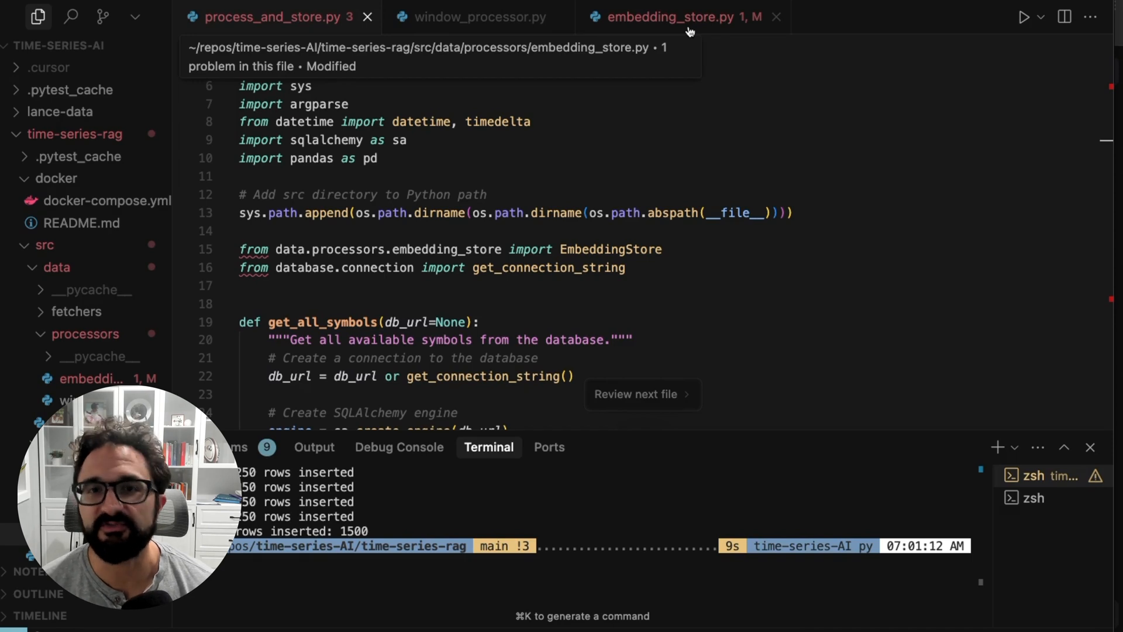
View the embedding_store.py and window_processor.py source files
left_click(684, 17)
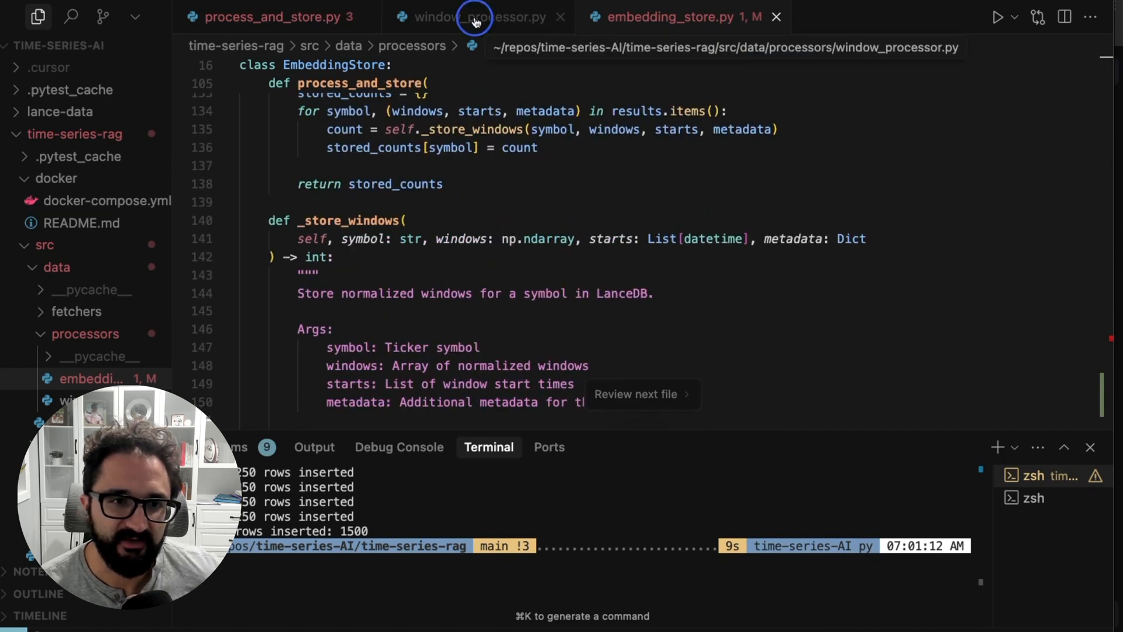
left_click(476, 17)
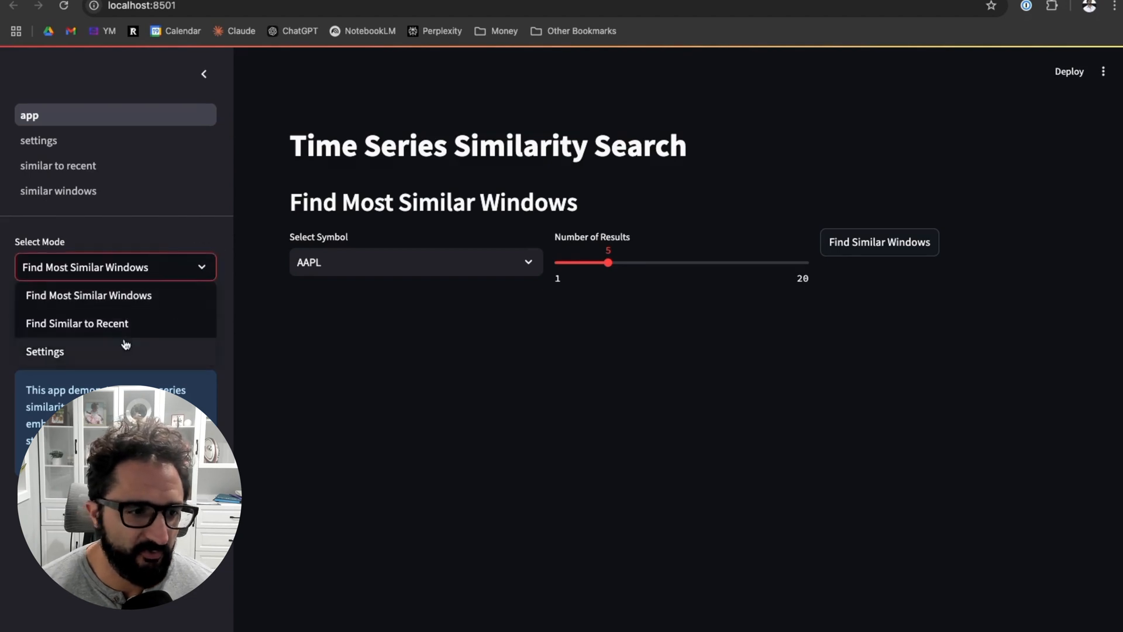
Run Find Similar to Recent for AAPL and scroll through the matching windows
left_click(76, 323)
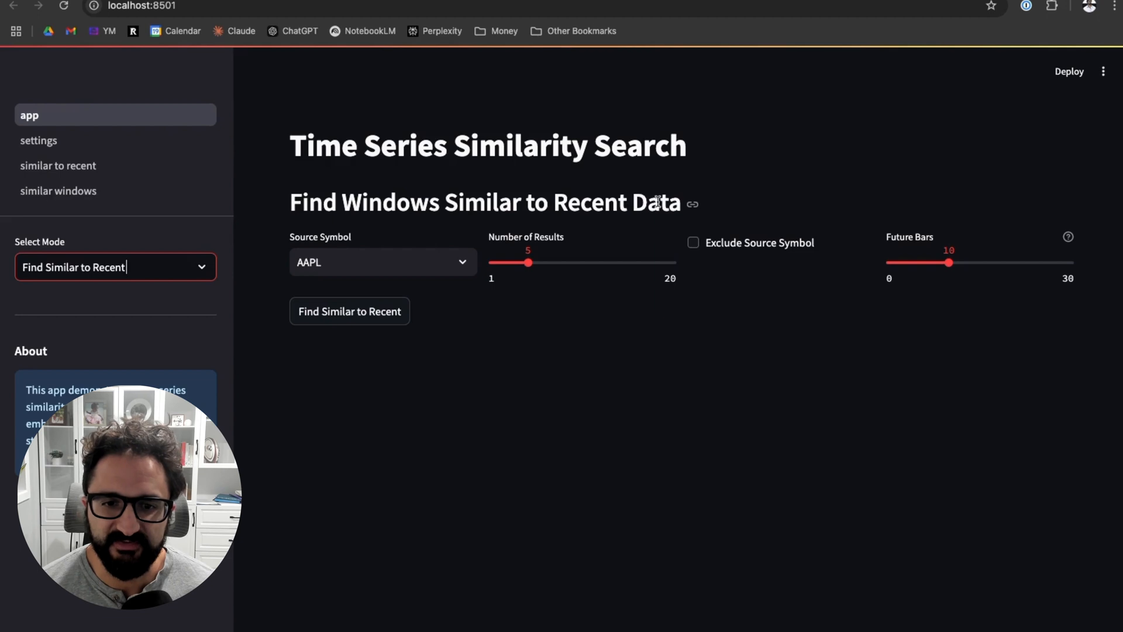
left_click(348, 311)
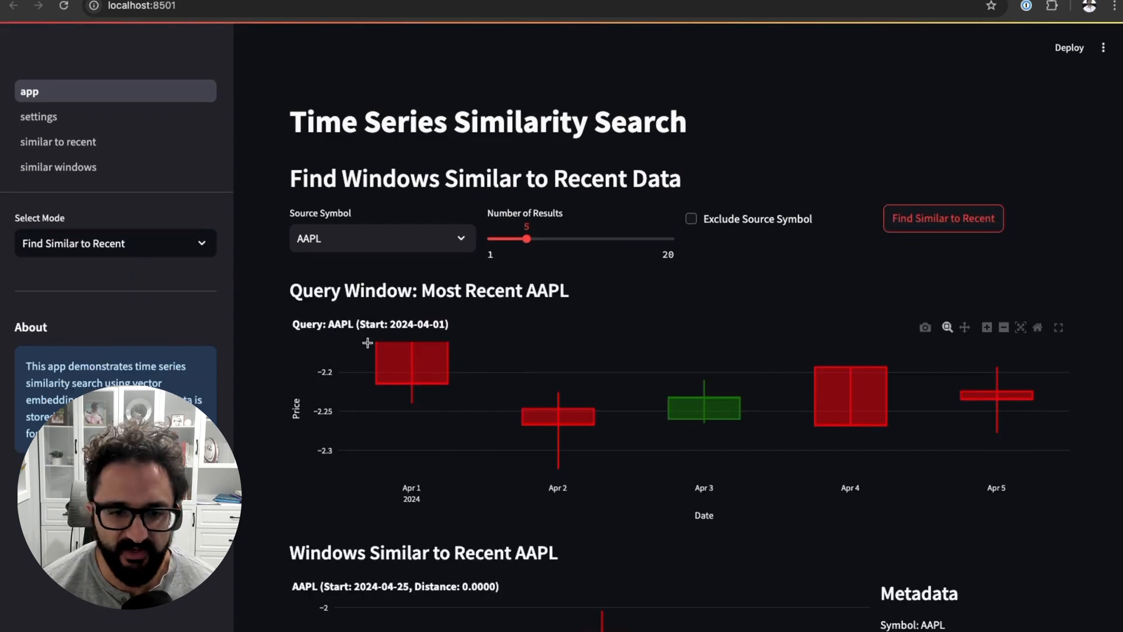
scroll("down", 3)
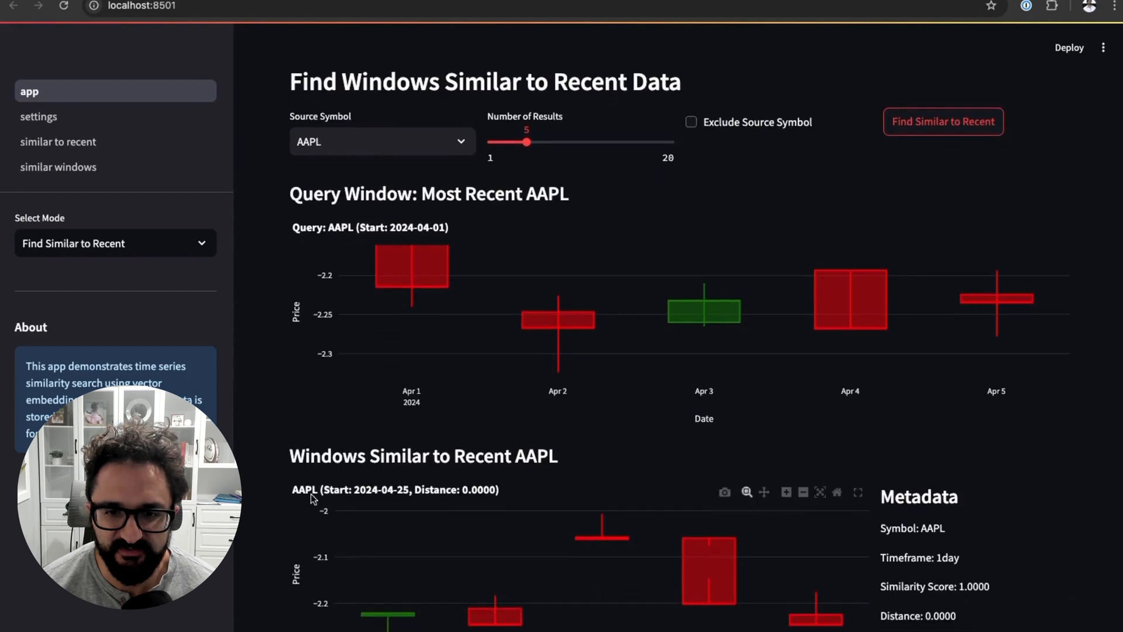
scroll("down", 3)
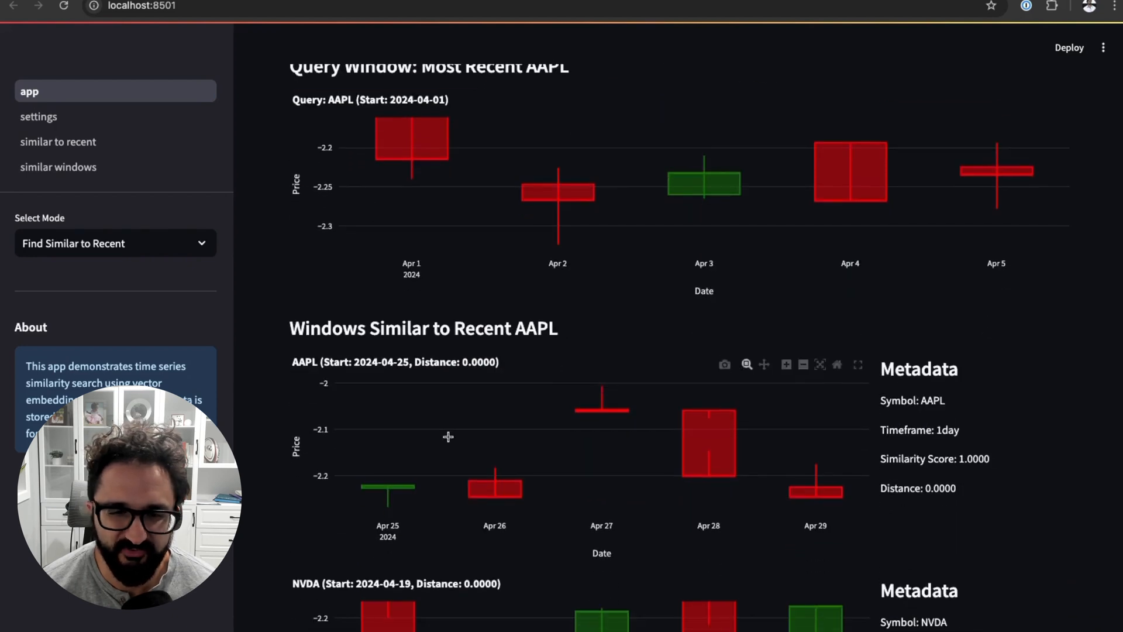
scroll("down", 3)
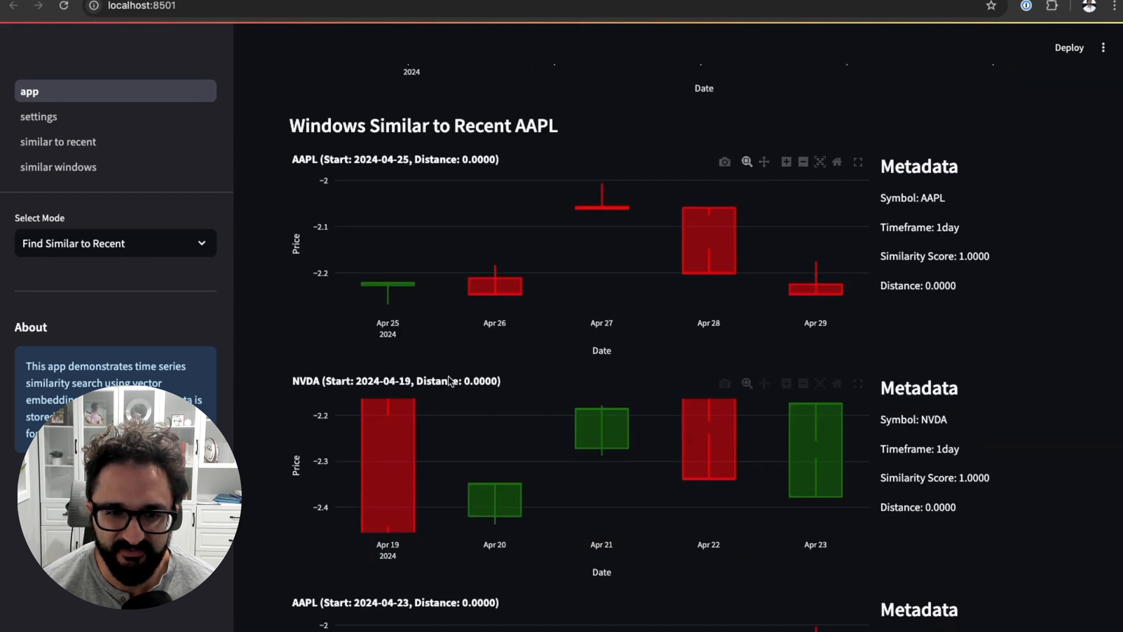
scroll("down", 3)
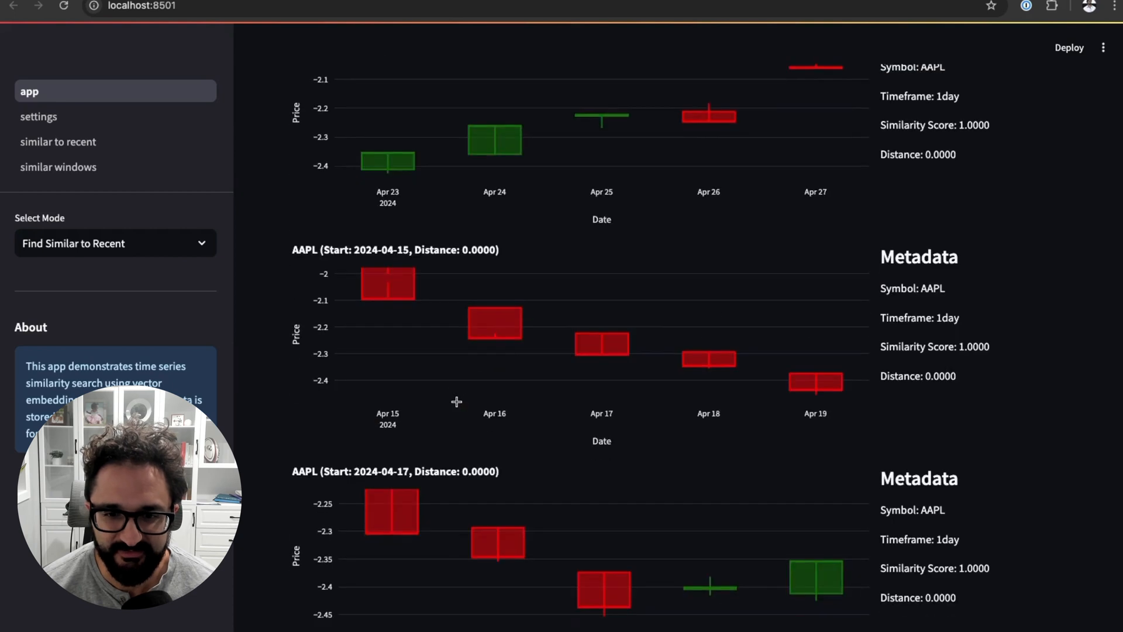
scroll("down", 3)
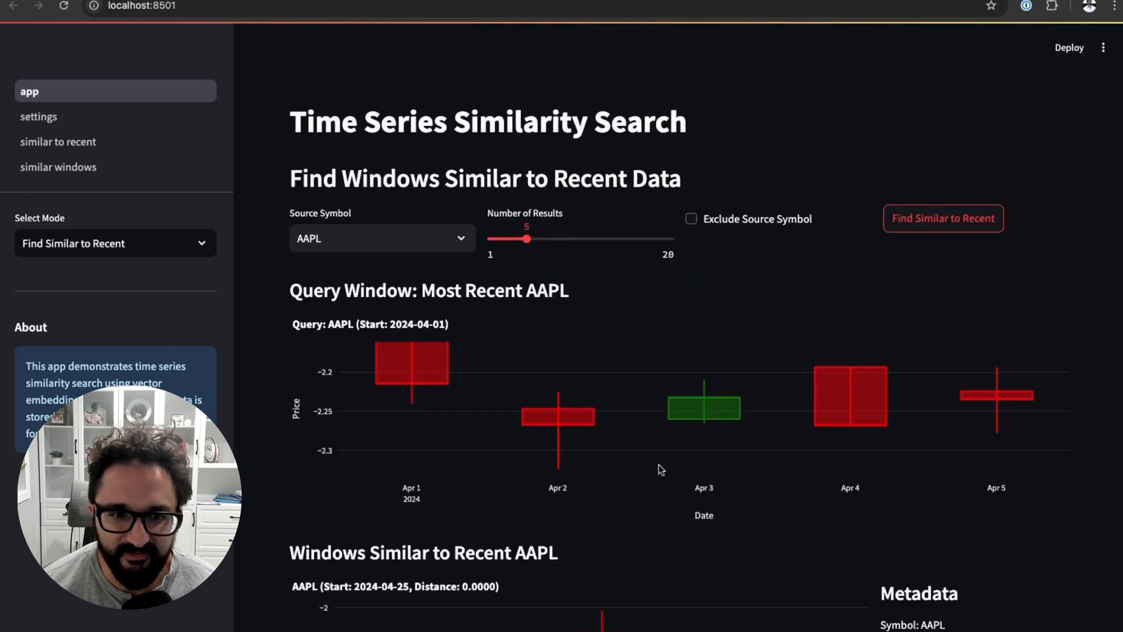
scroll("down", 3)
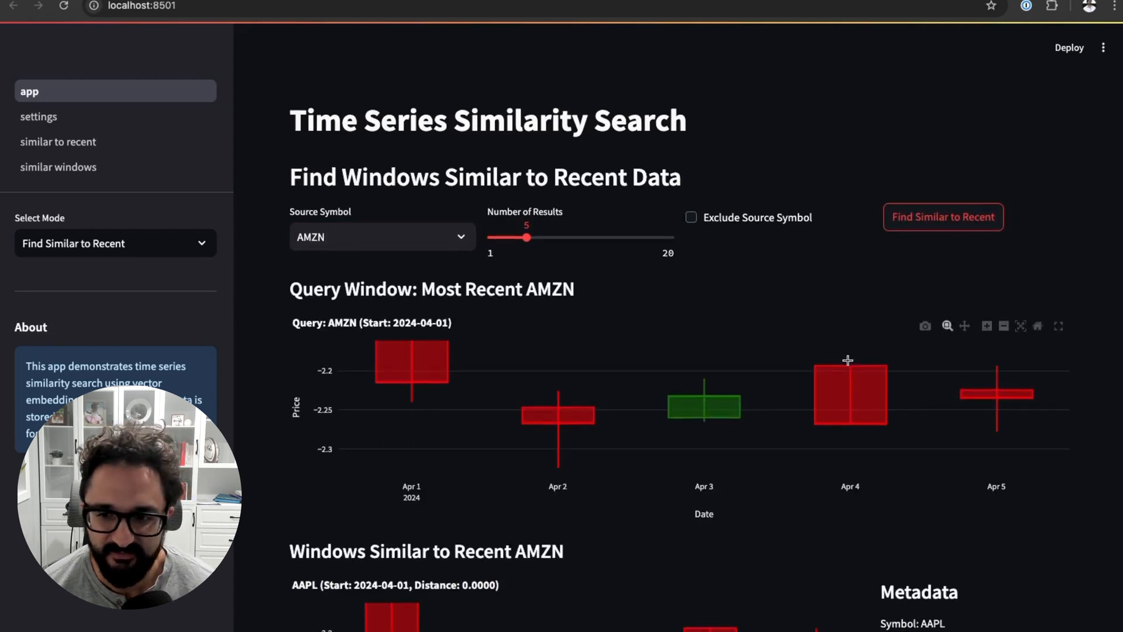
Scroll through the AMZN query candlesticks and its AAPL matches at distance 0.0000
scroll("down", 3)
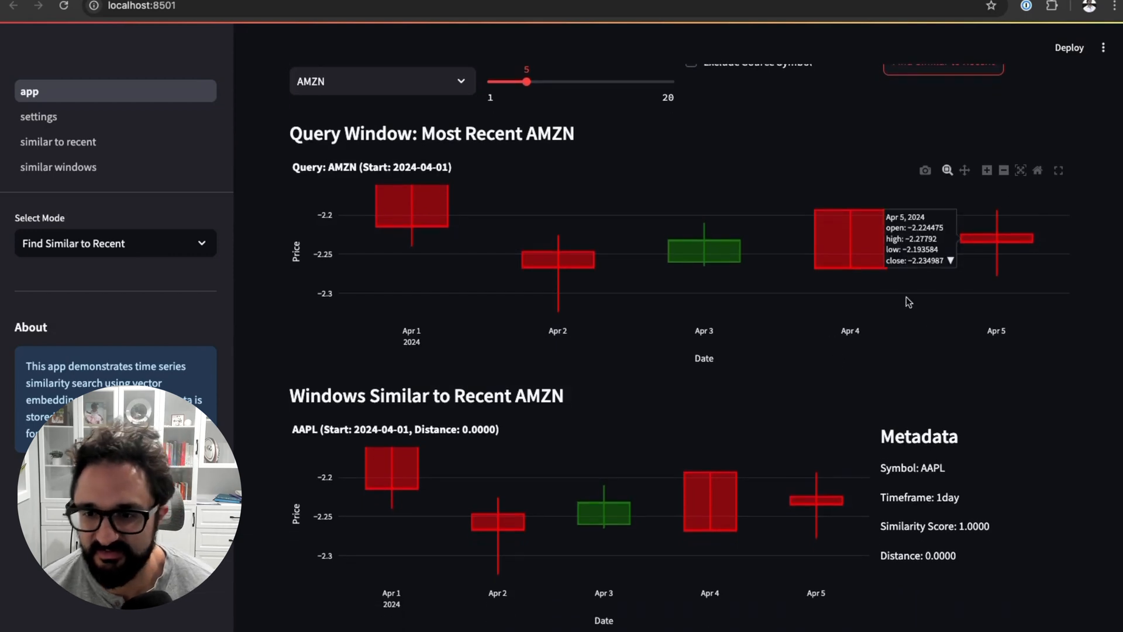
mouse_move(387, 194)
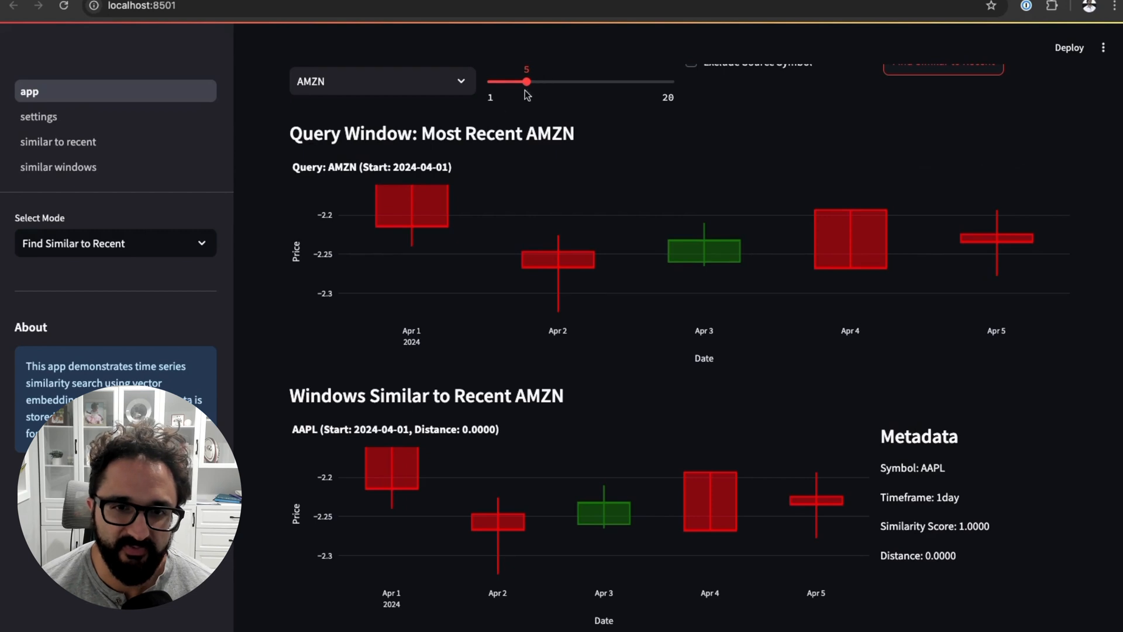
mouse_move(411, 224)
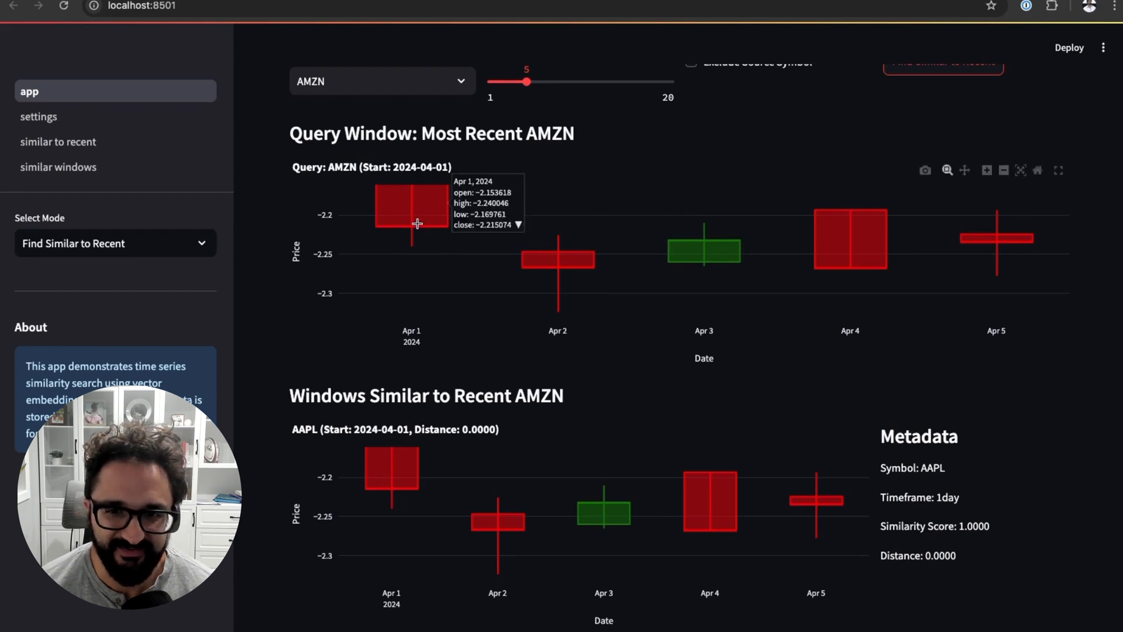
mouse_move(430, 474)
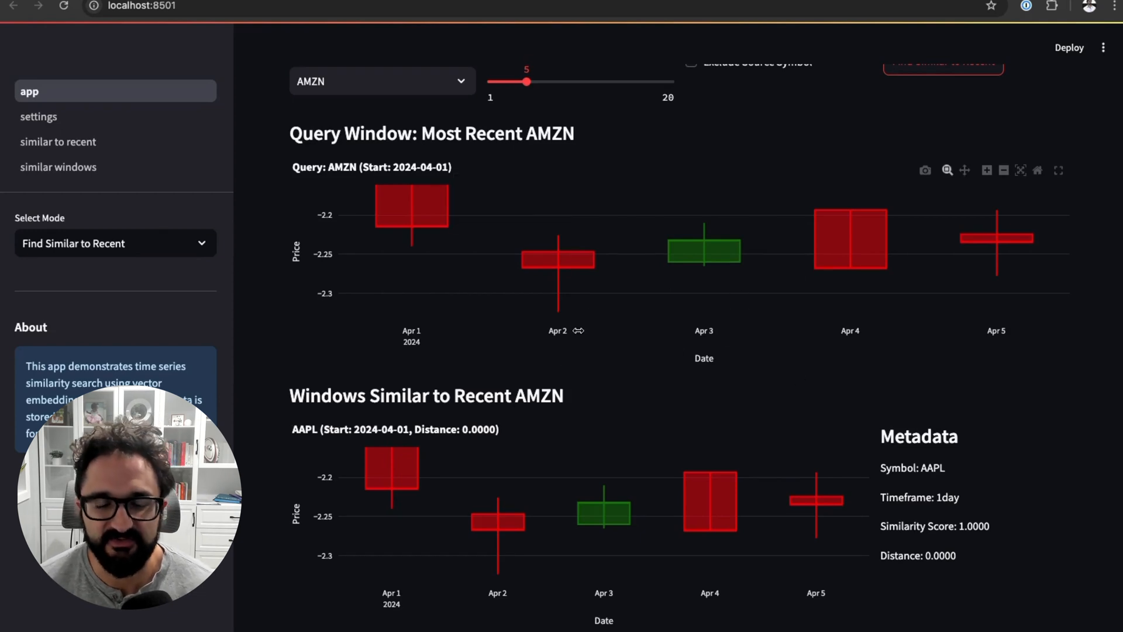
mouse_move(546, 362)
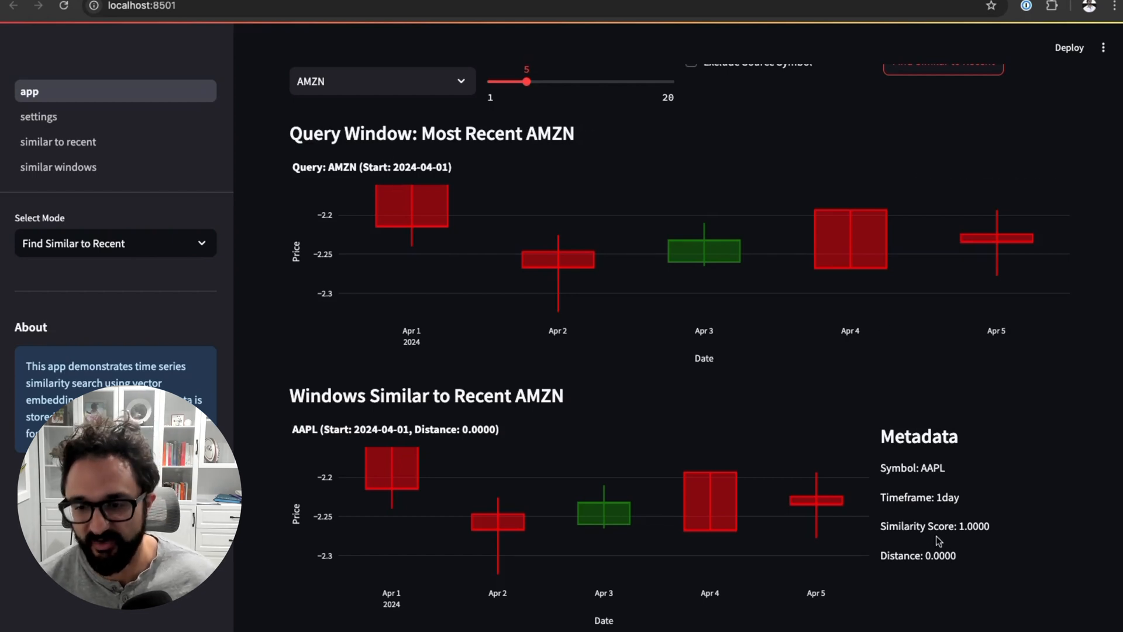
mouse_move(786, 351)
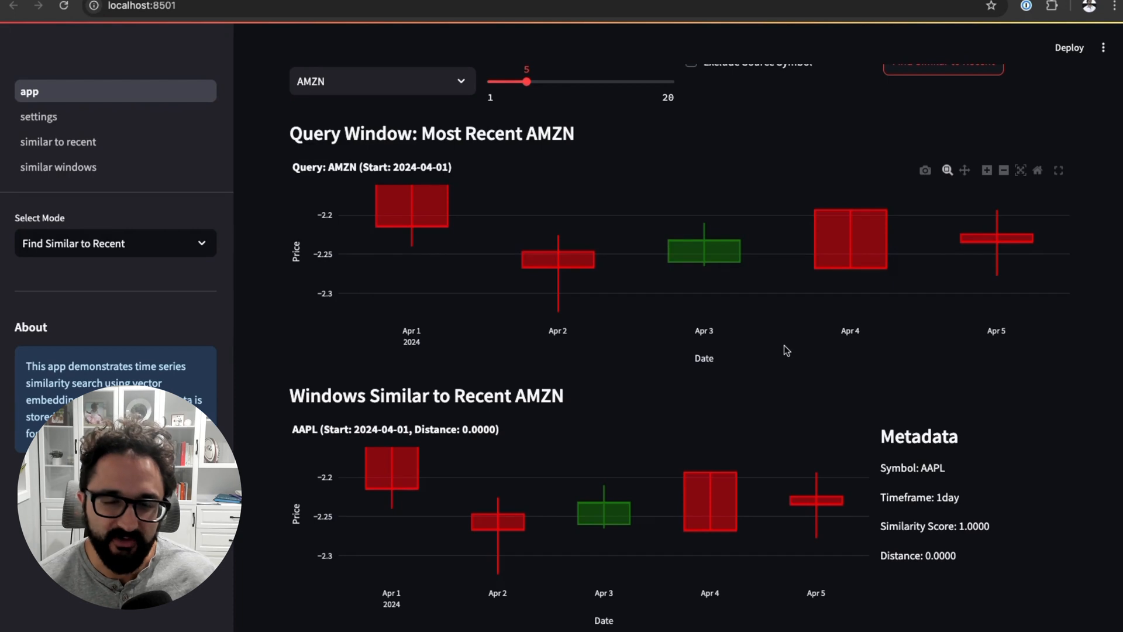
mouse_move(968, 269)
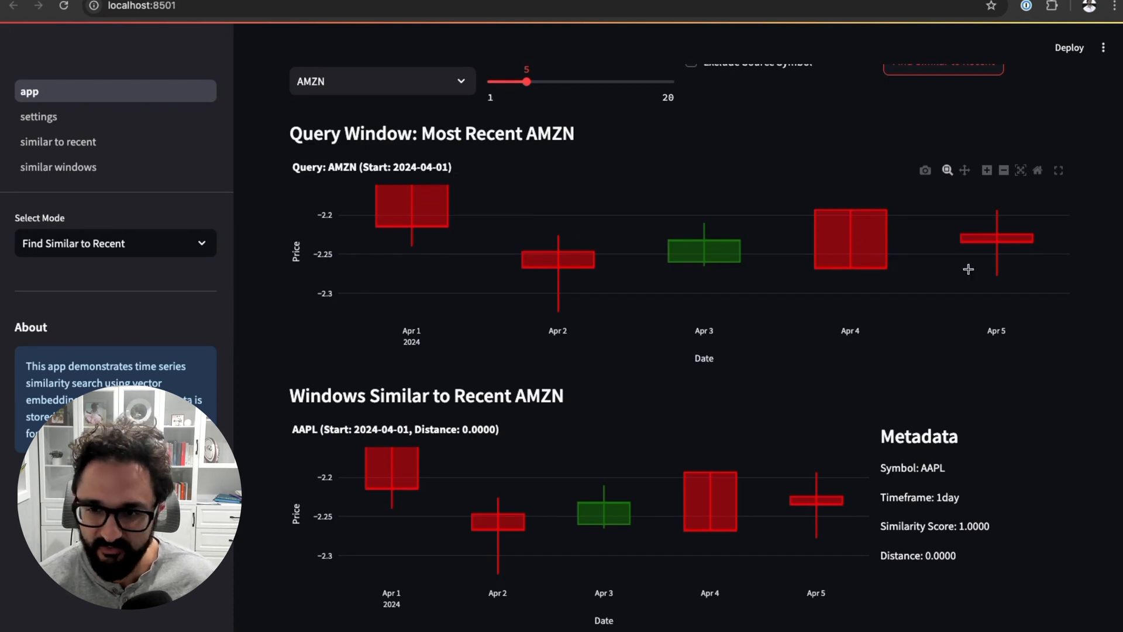
mouse_move(558, 259)
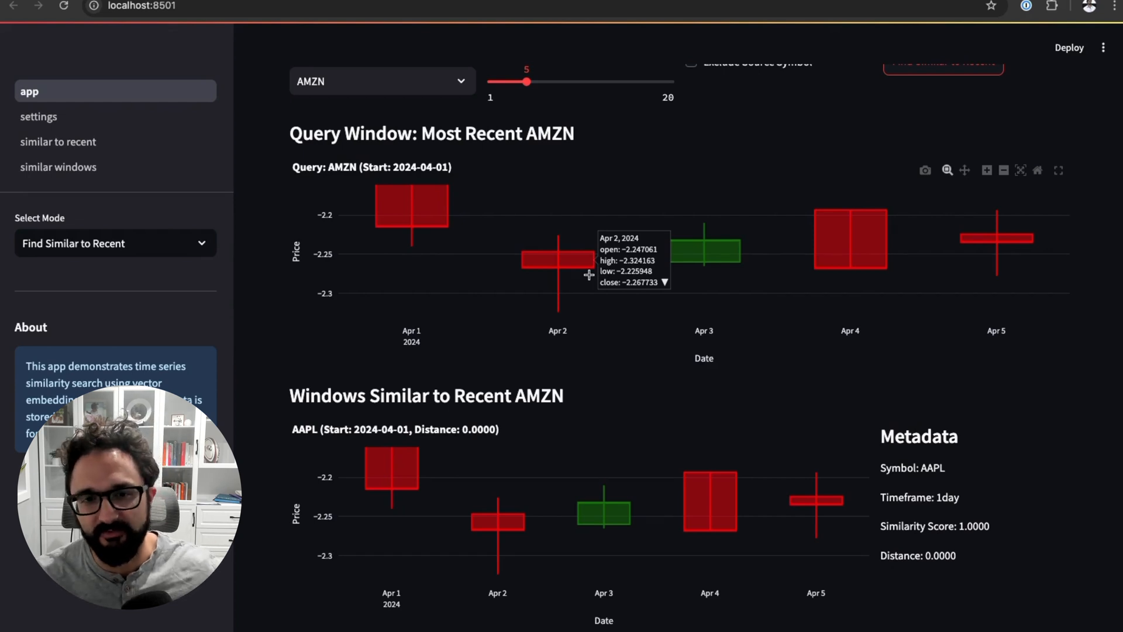
mouse_move(845, 355)
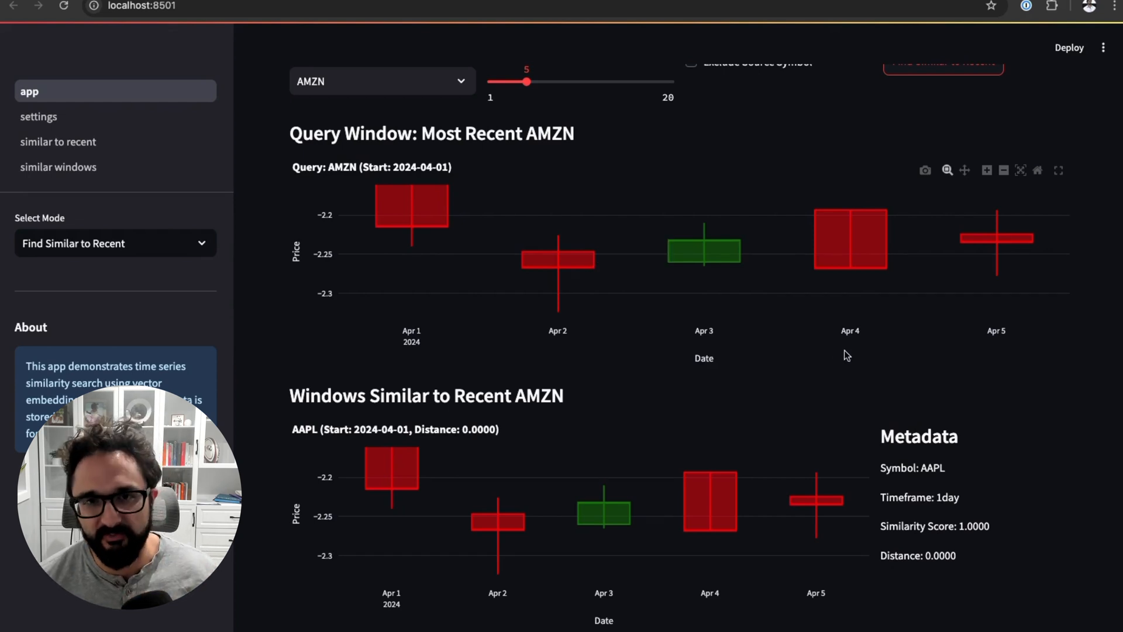
mouse_move(625, 368)
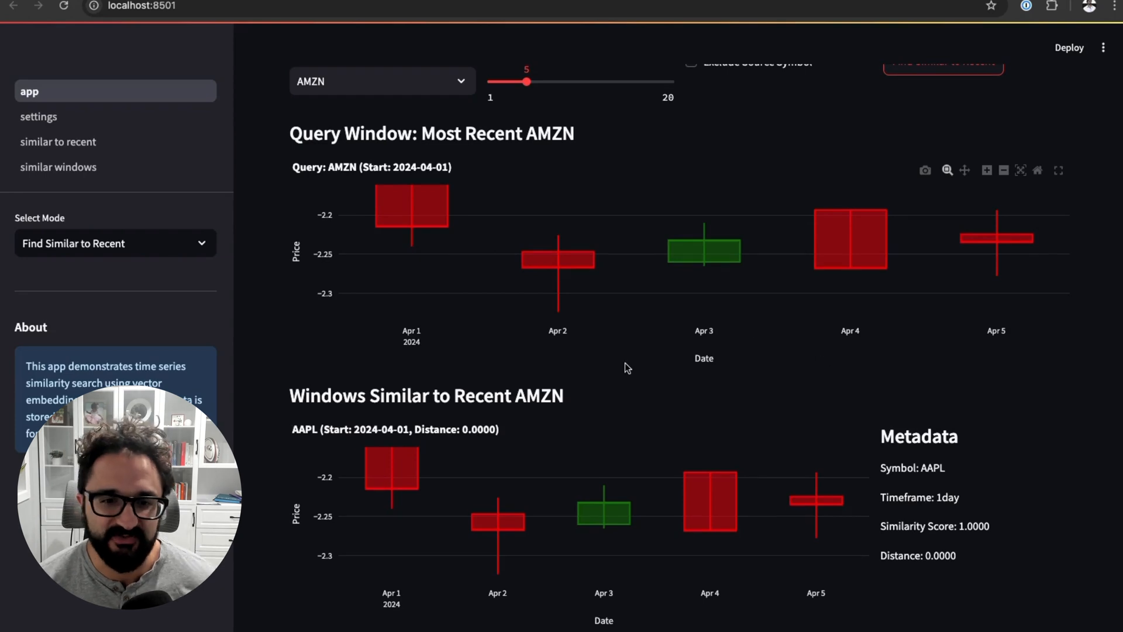
scroll("down", 3)
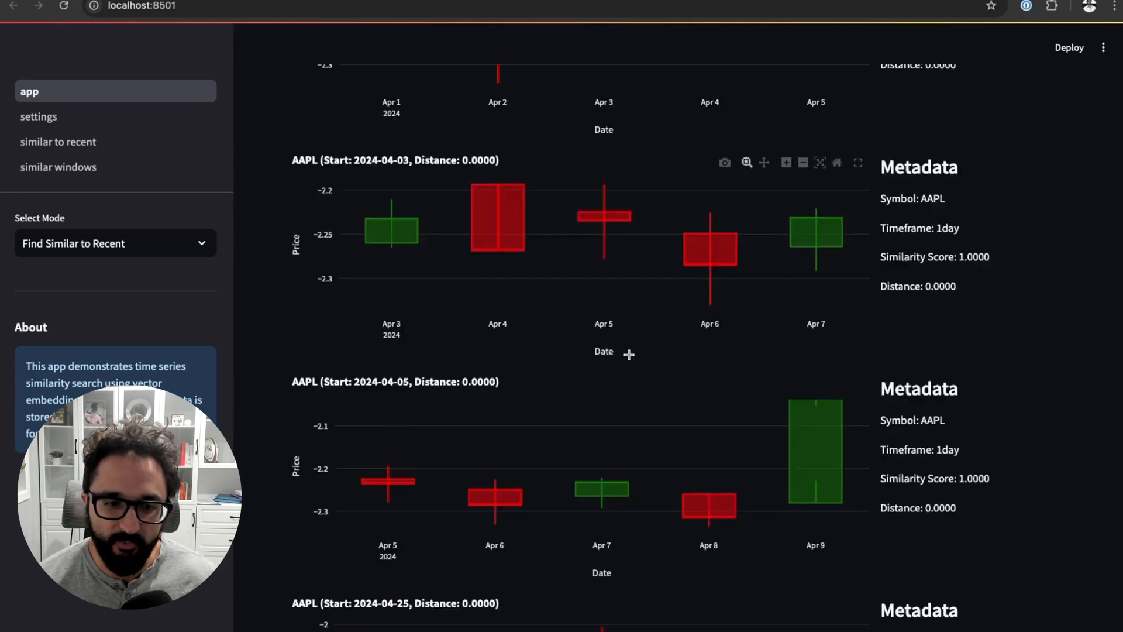
scroll("down", 3)
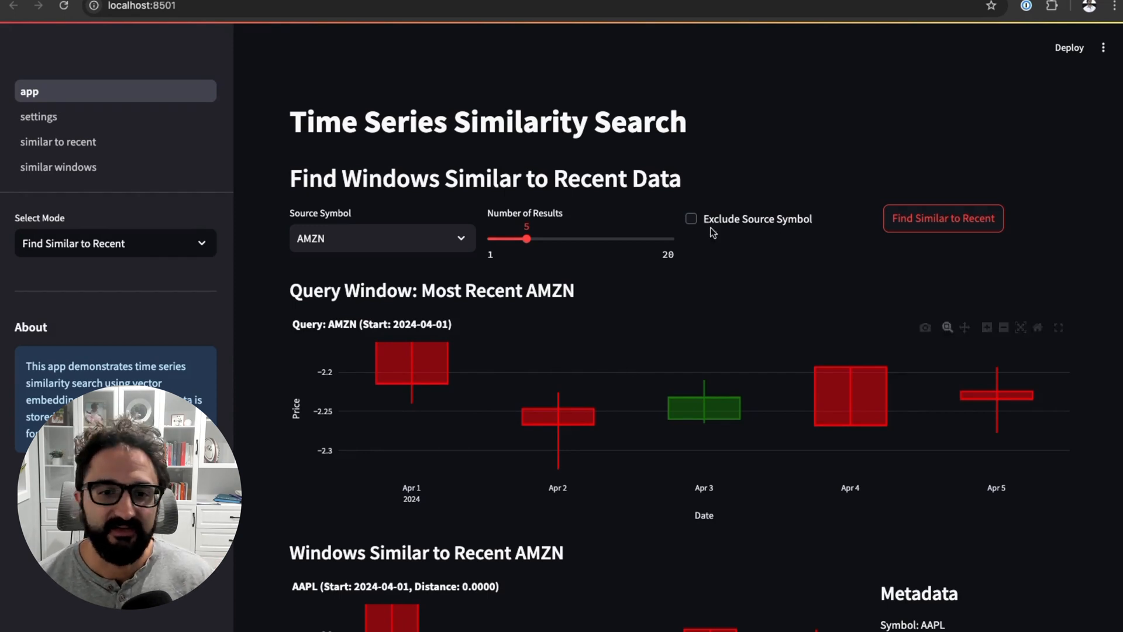
scroll("down", 3)
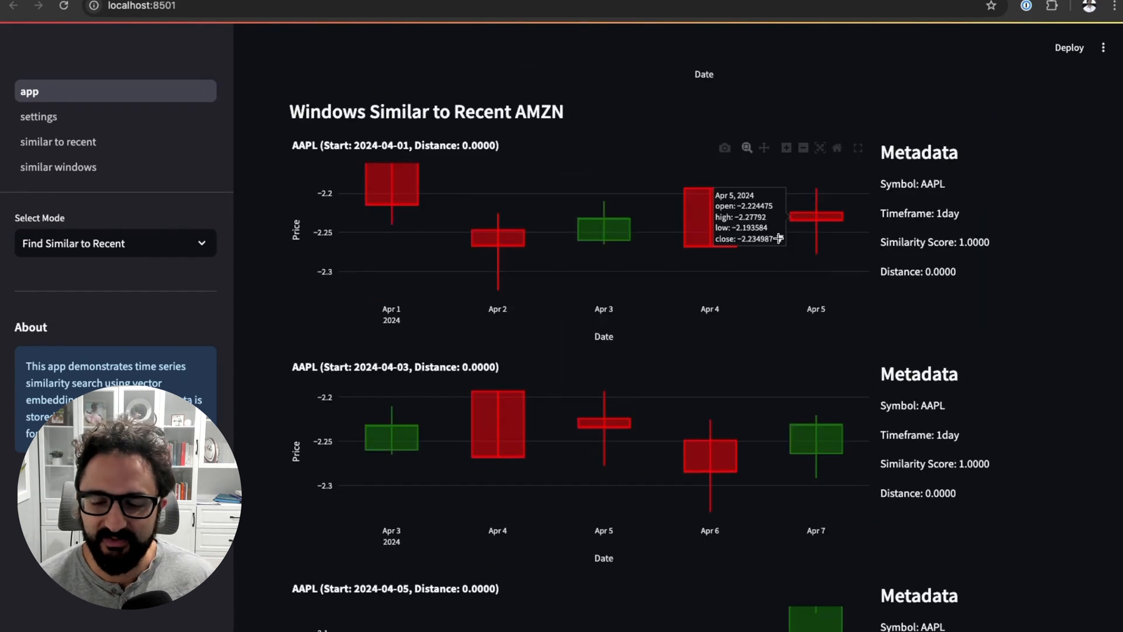
scroll("down", 3)
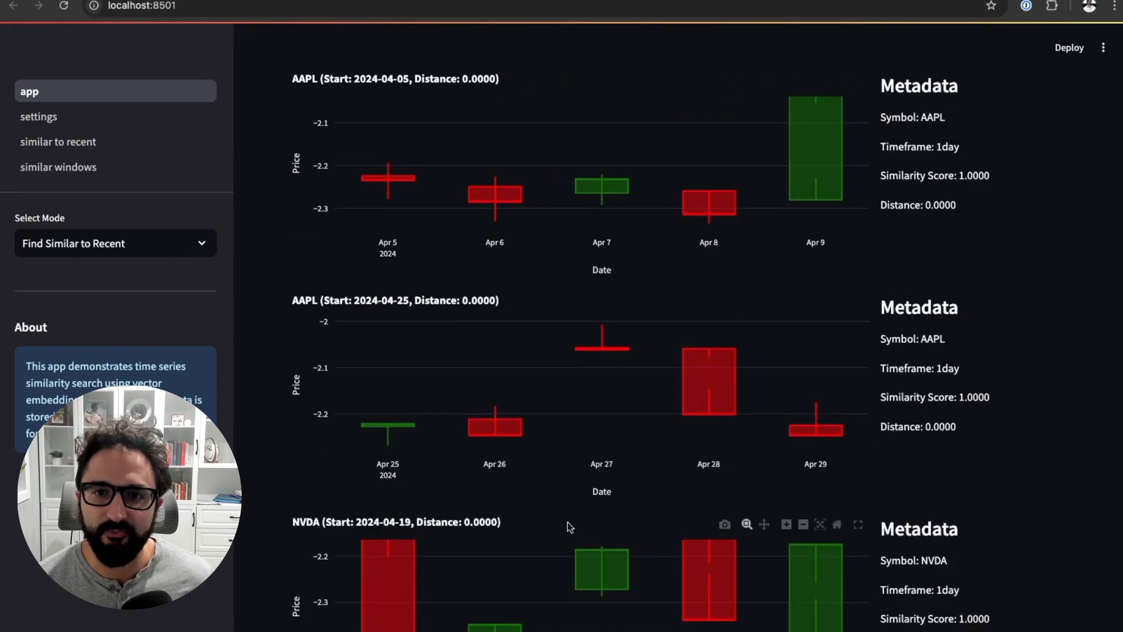
scroll("down", 3)
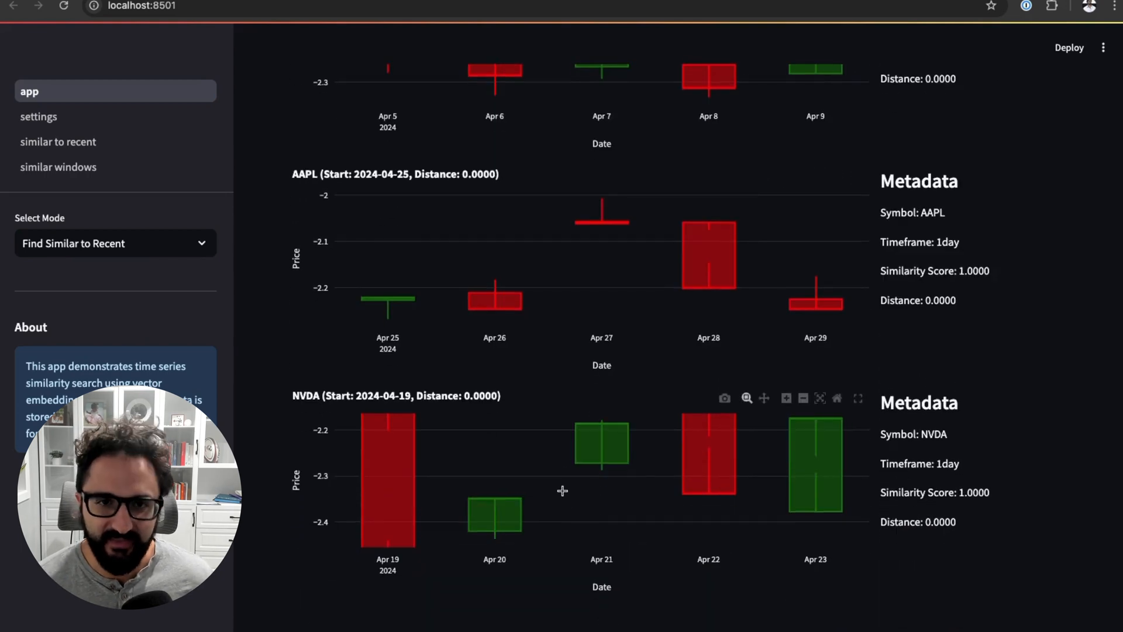
mouse_move(602, 444)
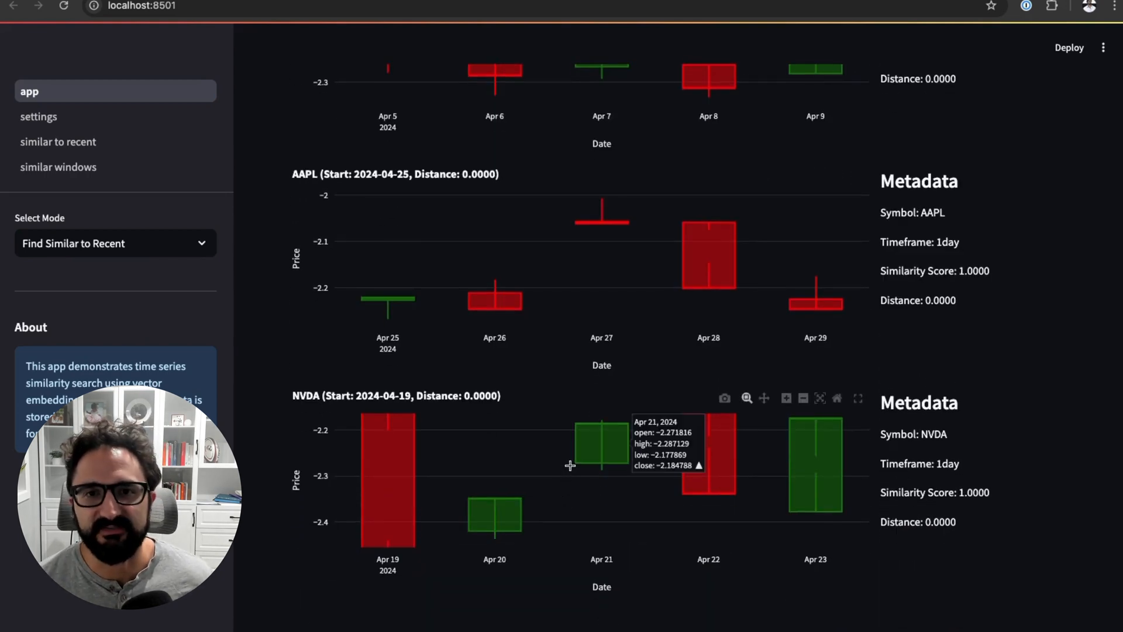